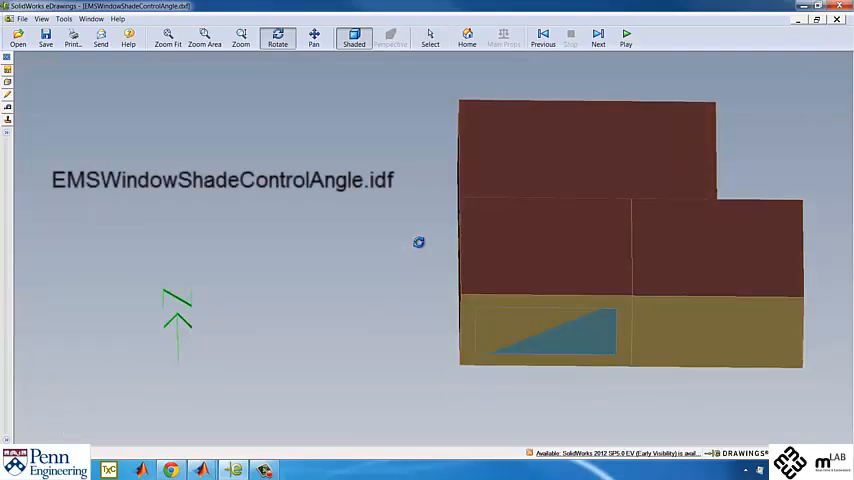
# Orbit the building model around to settle on the windowed wall
pyautogui.moveTo(420, 242); pyautogui.dragTo(456, 236)
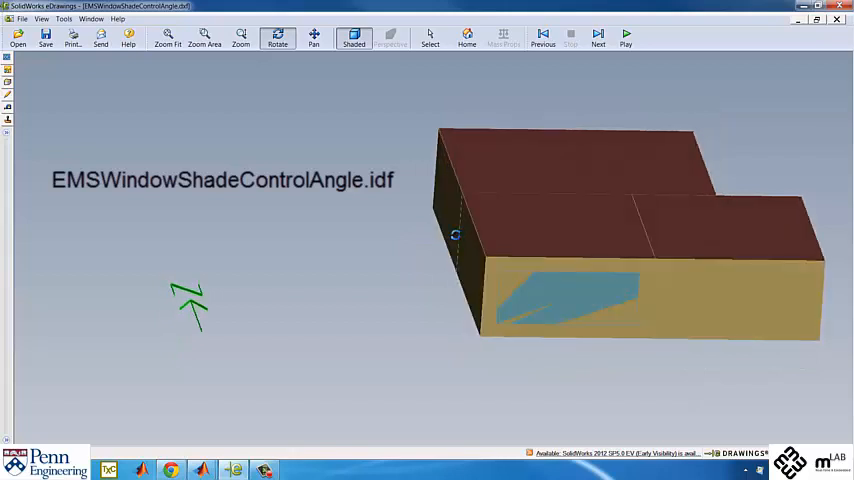
pyautogui.moveTo(456, 236); pyautogui.dragTo(592, 240)
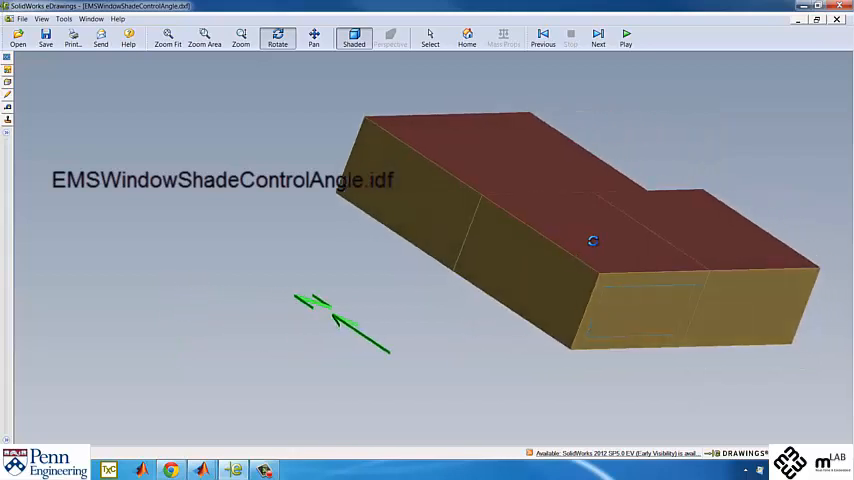
pyautogui.moveTo(592, 240); pyautogui.dragTo(496, 238)
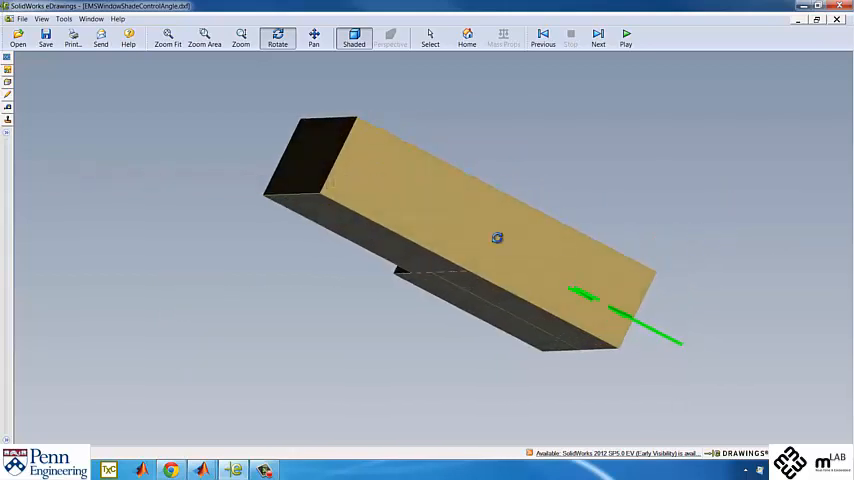
pyautogui.moveTo(496, 238); pyautogui.dragTo(234, 248)
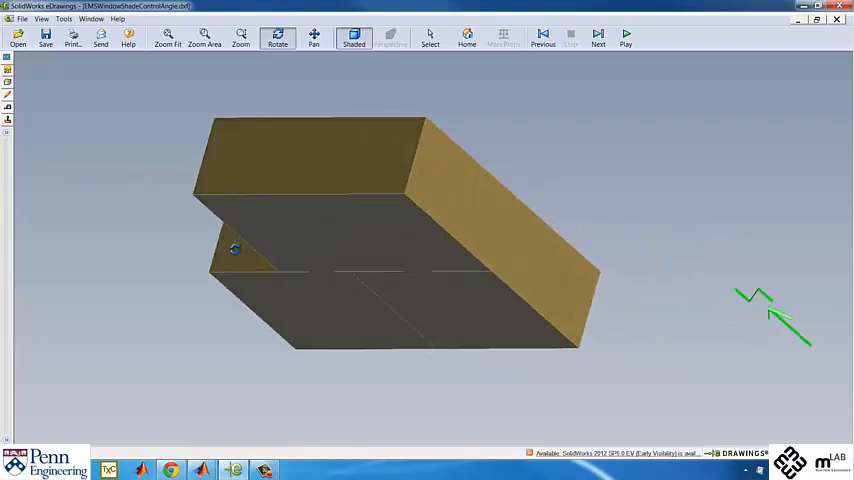
pyautogui.moveTo(234, 248); pyautogui.dragTo(428, 260)
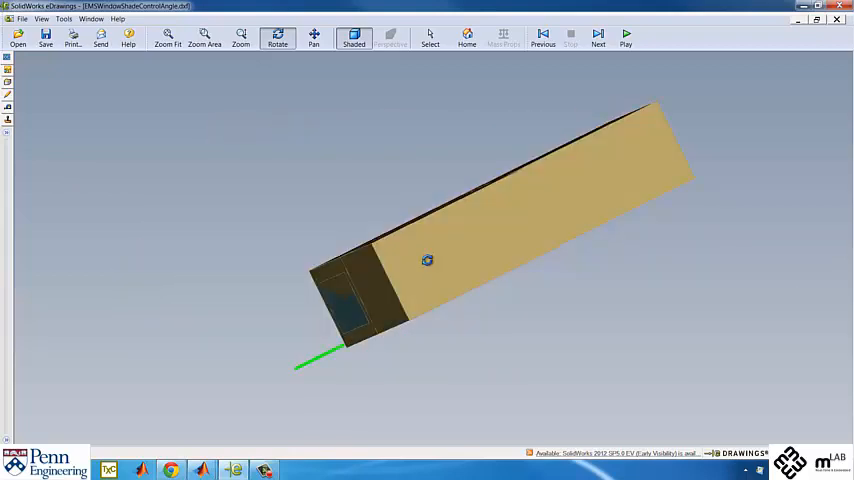
pyautogui.moveTo(428, 260); pyautogui.dragTo(616, 260)
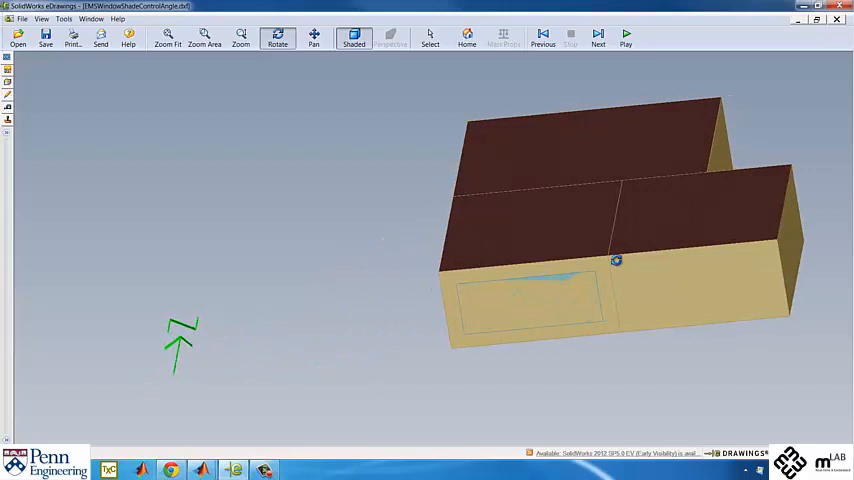
pyautogui.moveTo(616, 260); pyautogui.dragTo(644, 228)
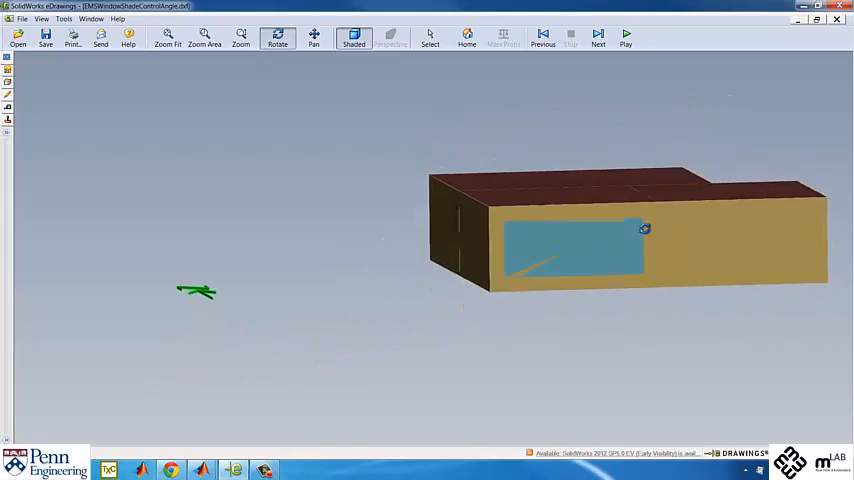
pyautogui.moveTo(640, 230); pyautogui.dragTo(624, 222)
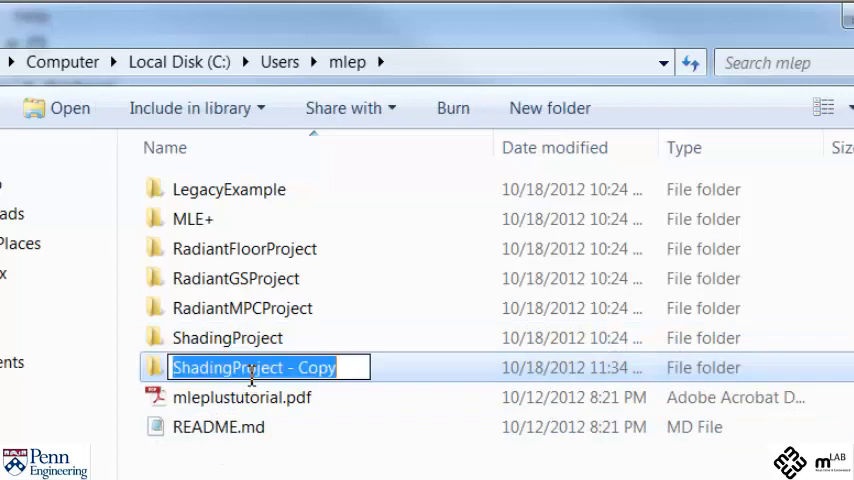
# Rename the copied 'ShadingProject - Copy' folder to Tutorial
pyautogui.write('Tuto')
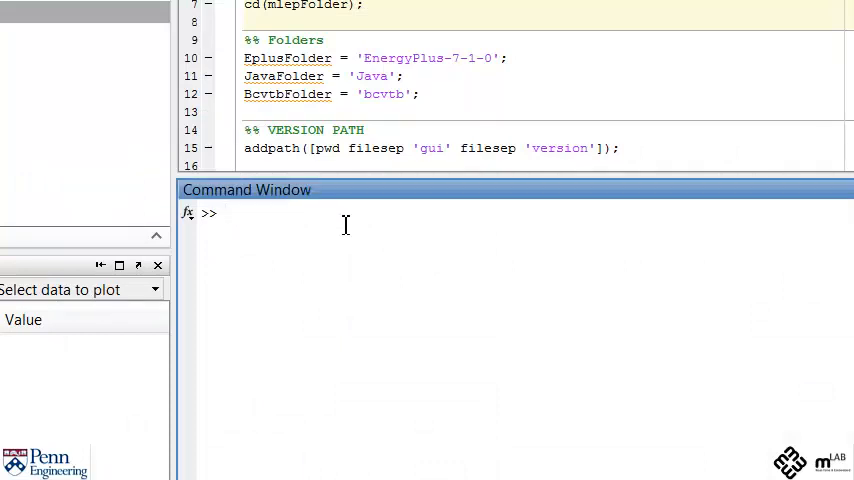
# Launch the MLE+ Building Control Workflow window with the mlep command
pyautogui.write('mlep')
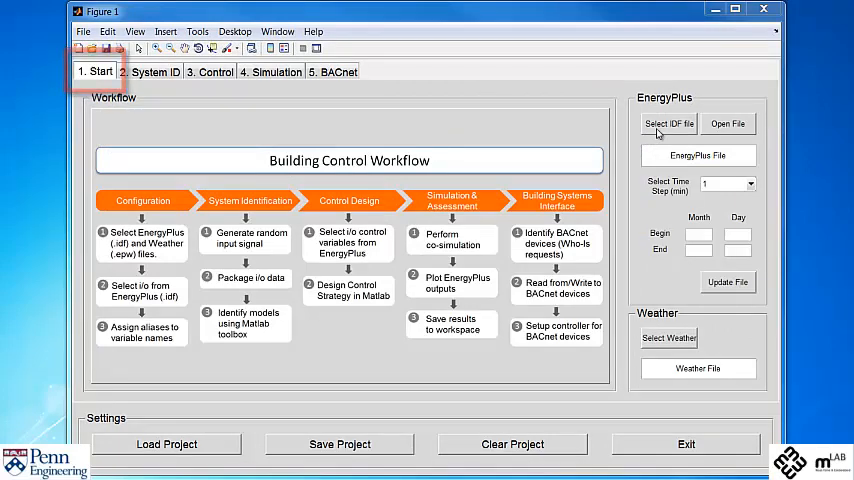
# Load EMSWindowShadeControlAngle.idf from the Tutorial folder as the IDF file
pyautogui.click(668, 122)
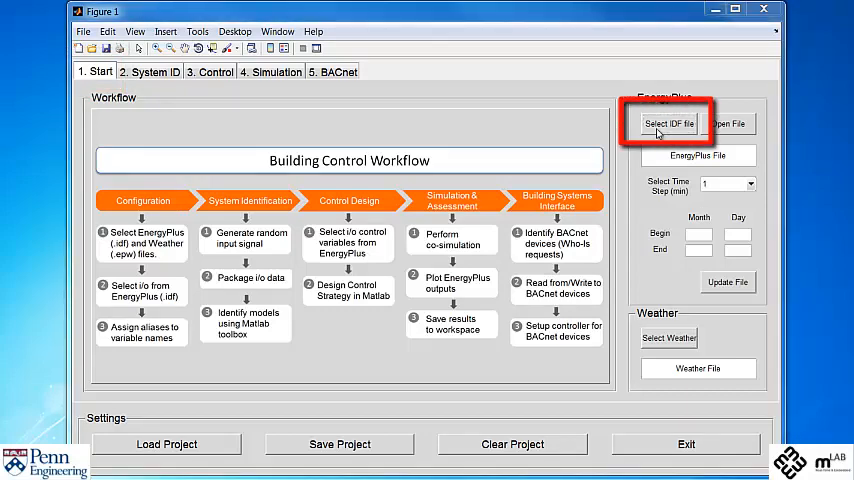
pyautogui.click(668, 122)
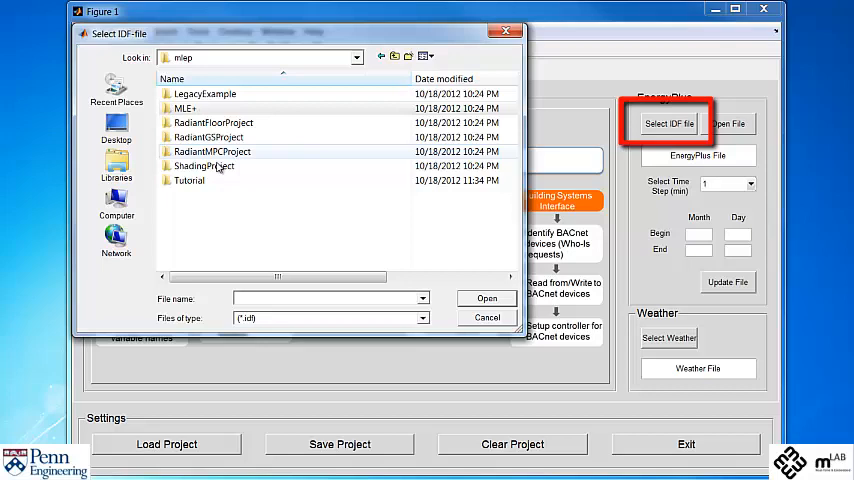
pyautogui.doubleClick(190, 180)
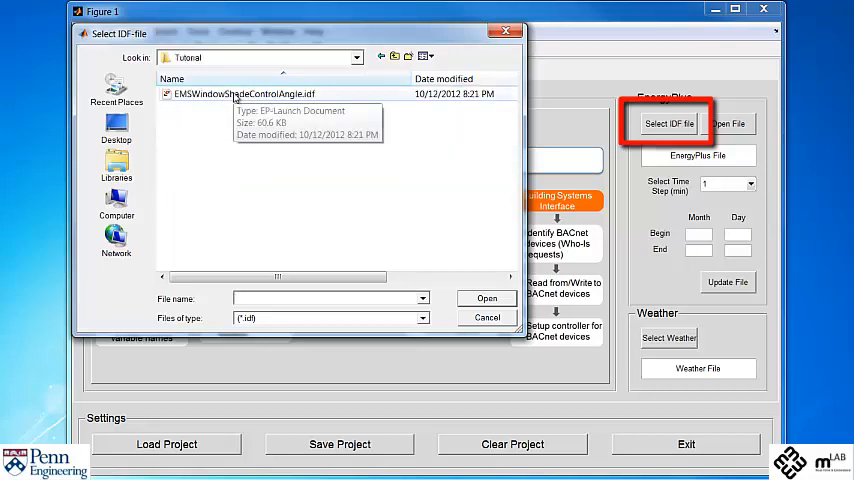
pyautogui.click(486, 298)
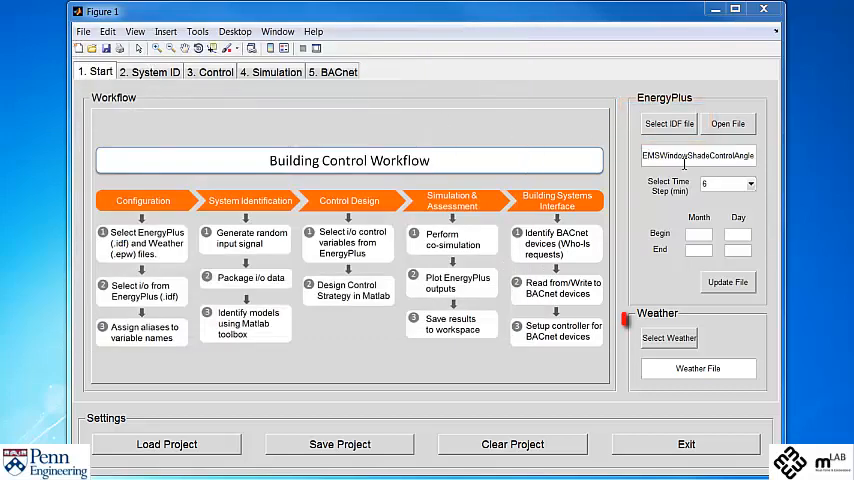
# Load the Chicago O'Hare weather file and move to the 3. Control design page
pyautogui.click(668, 336)
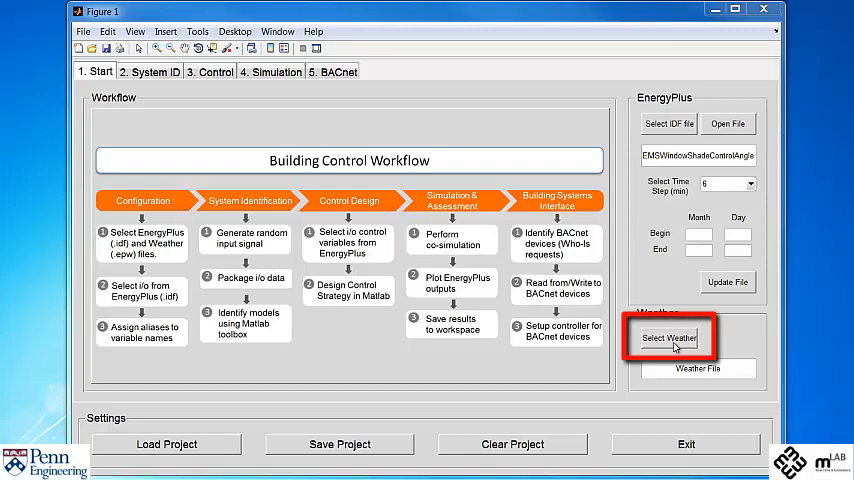
pyautogui.click(670, 336)
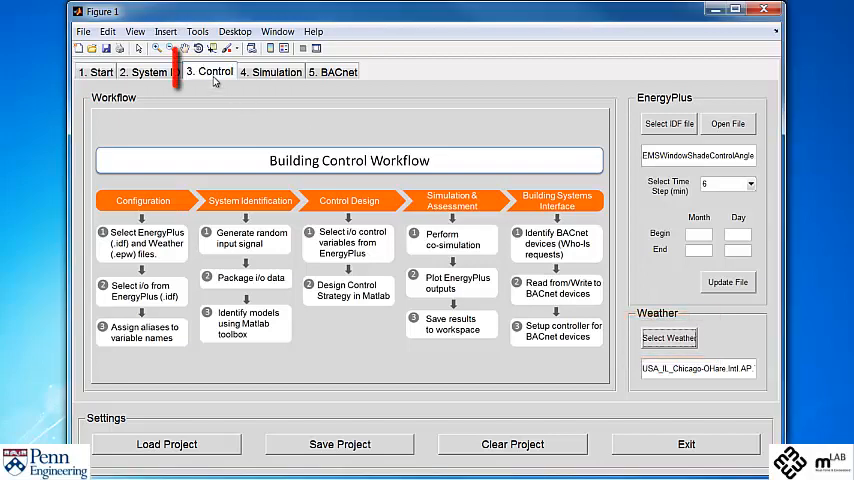
pyautogui.click(206, 72)
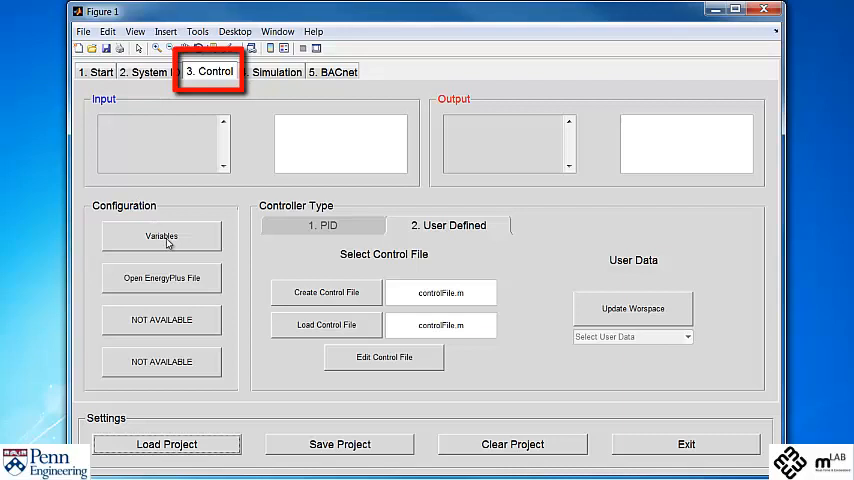
pyautogui.click(160, 236)
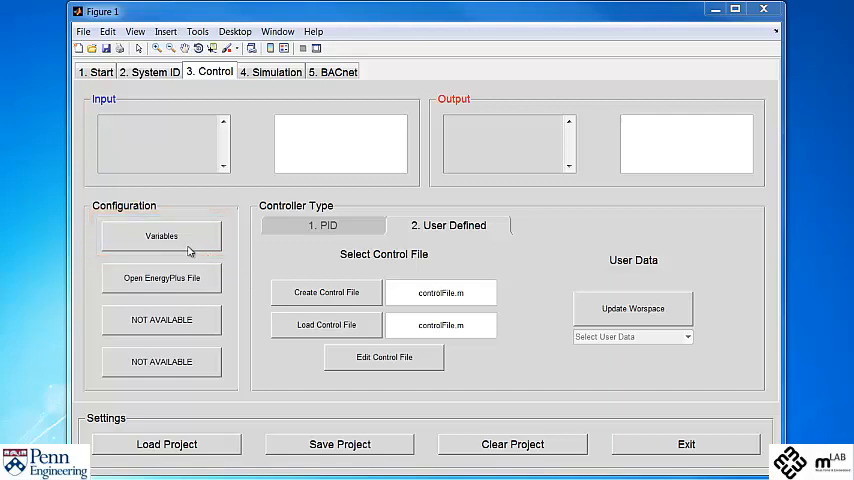
# Populate the variables window's input and output lists with Load IDF
pyautogui.click(160, 236)
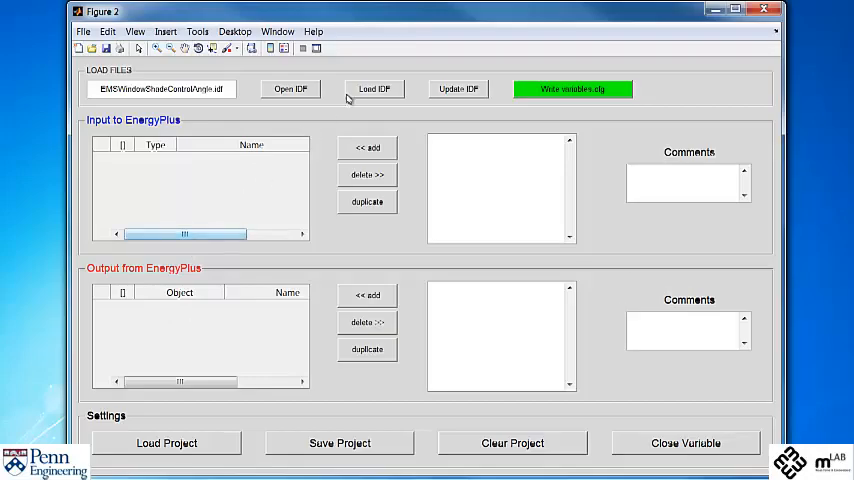
pyautogui.click(374, 88)
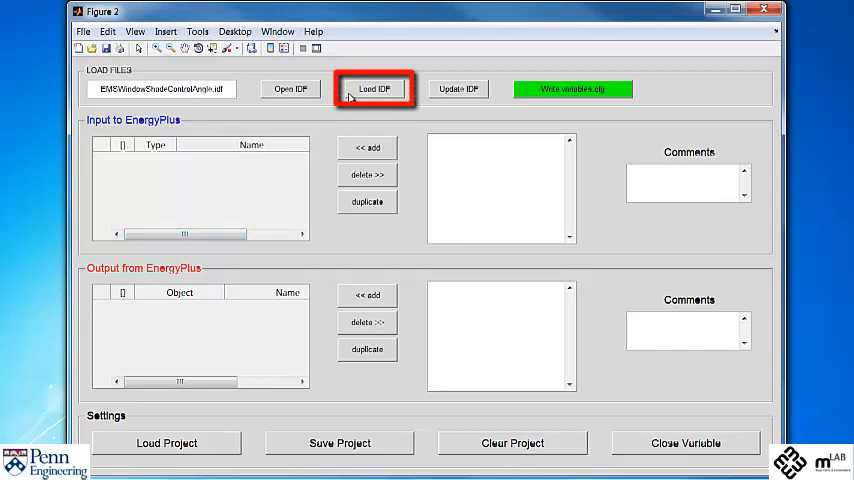
pyautogui.click(374, 88)
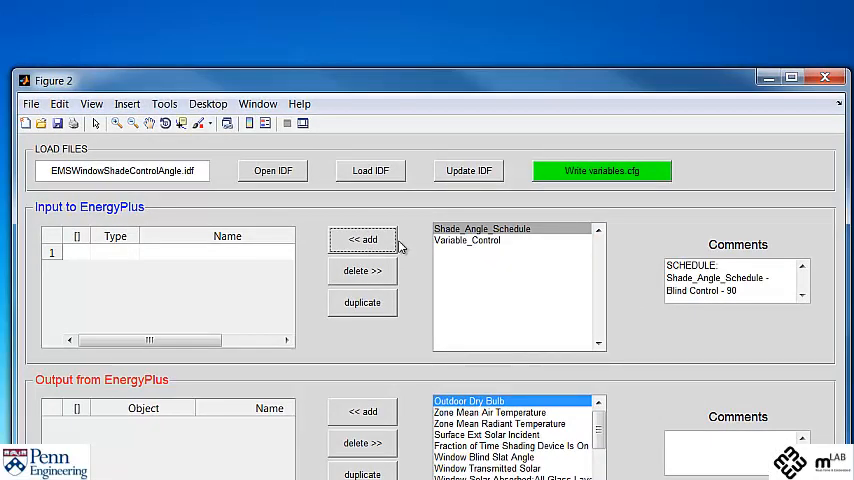
# Add the shading actuator and Shade_Angle_Schedule as inputs, aliased ShadeStatus and ShadeAngle
pyautogui.click(362, 240)
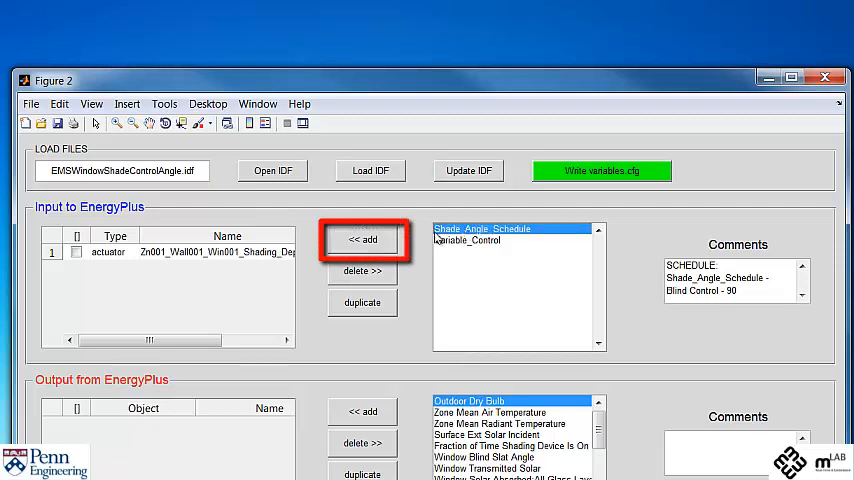
pyautogui.click(364, 240)
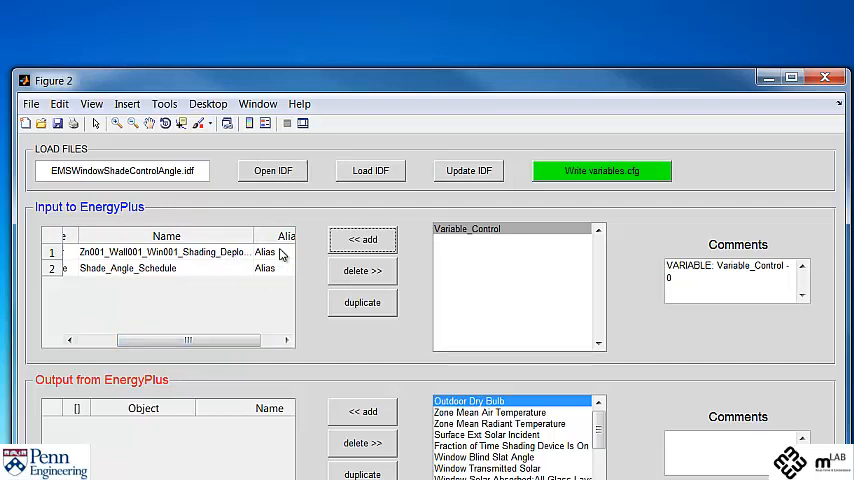
pyautogui.doubleClick(264, 252)
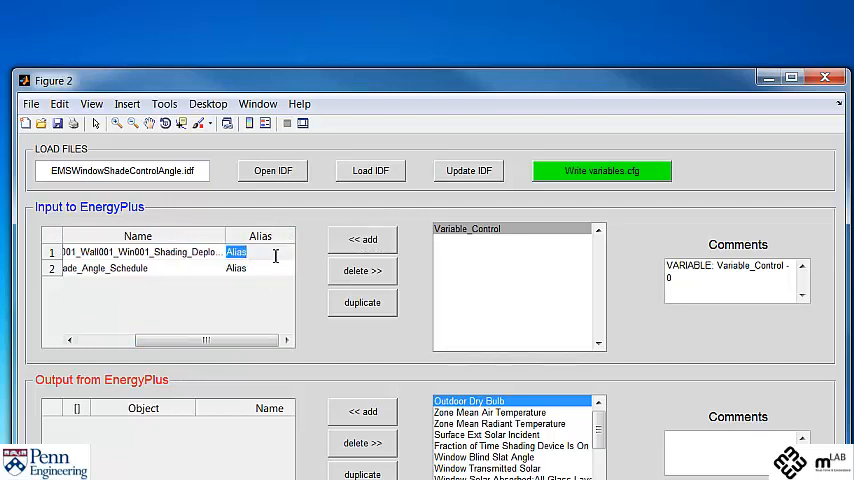
pyautogui.write('ShadeStatus')
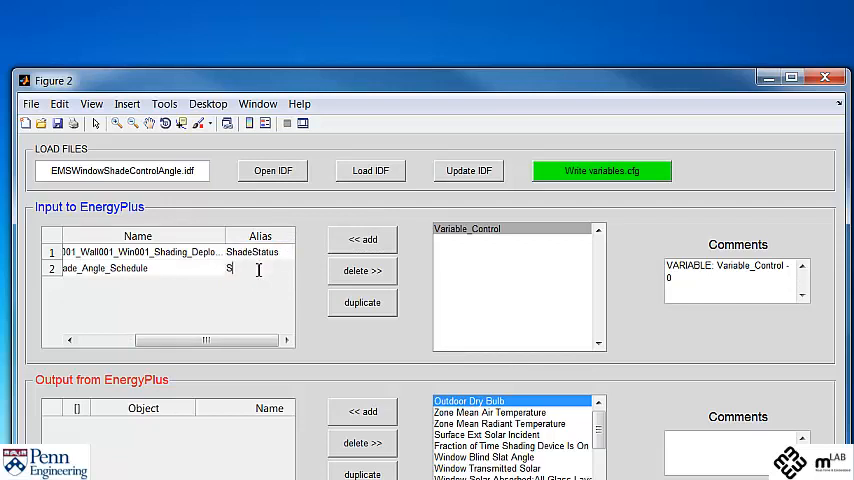
pyautogui.write('ShadeAngle')
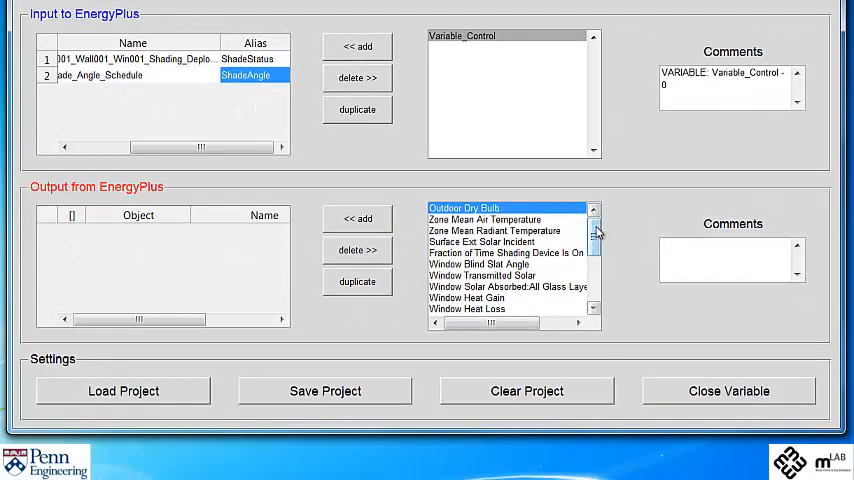
# Add the solar cosine, cooling rate, air temperature and incident solar output variables
pyautogui.scroll(-3)
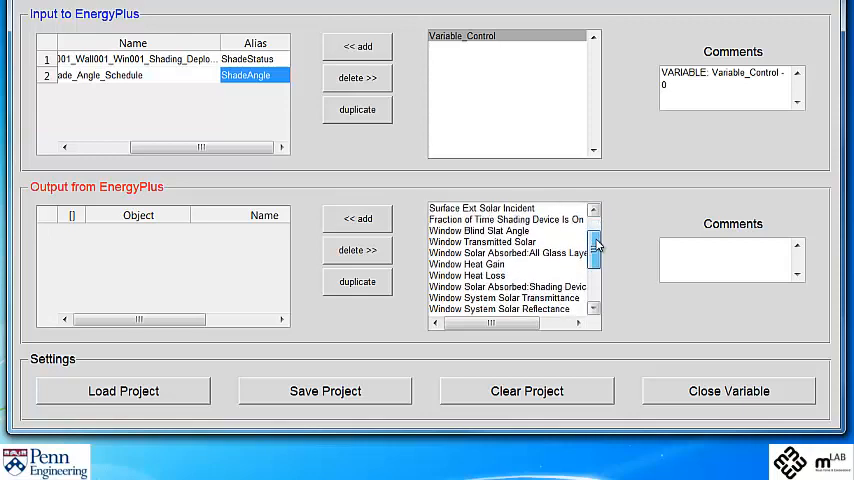
pyautogui.scroll(-3)
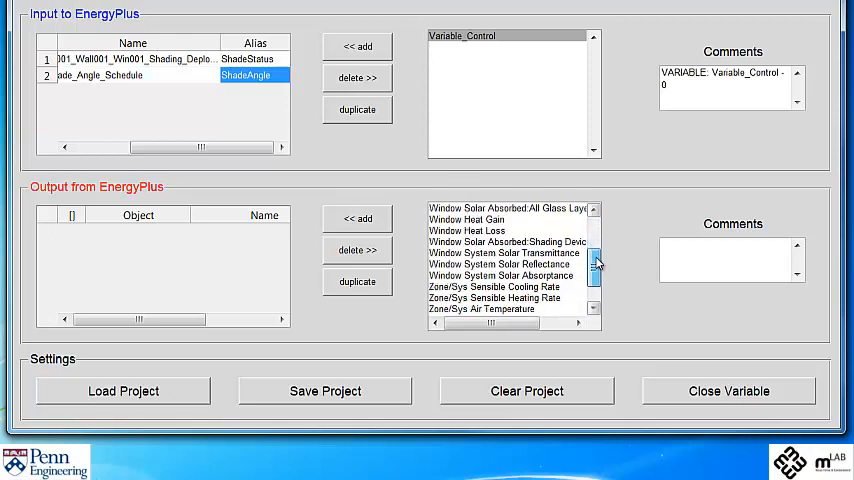
pyautogui.click(356, 220)
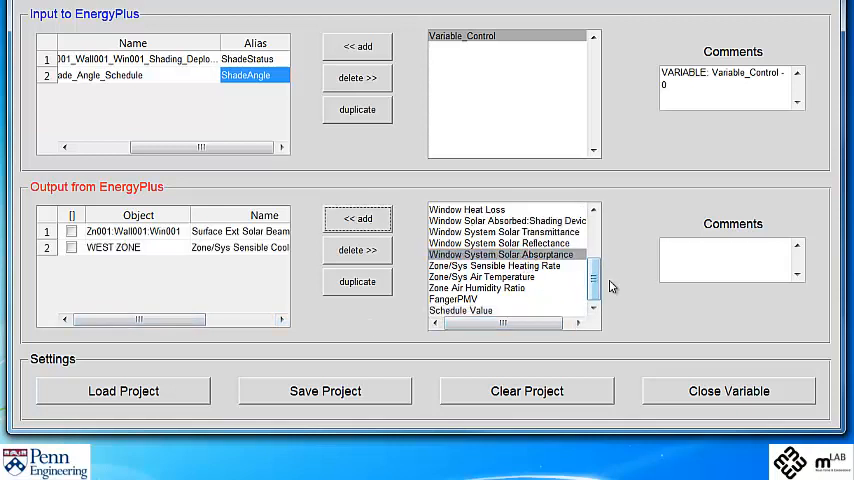
pyautogui.moveTo(564, 276)
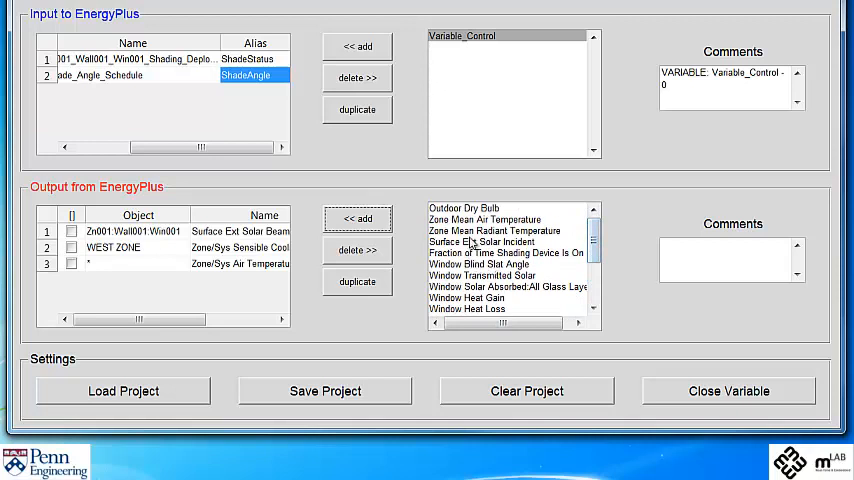
pyautogui.click(484, 240)
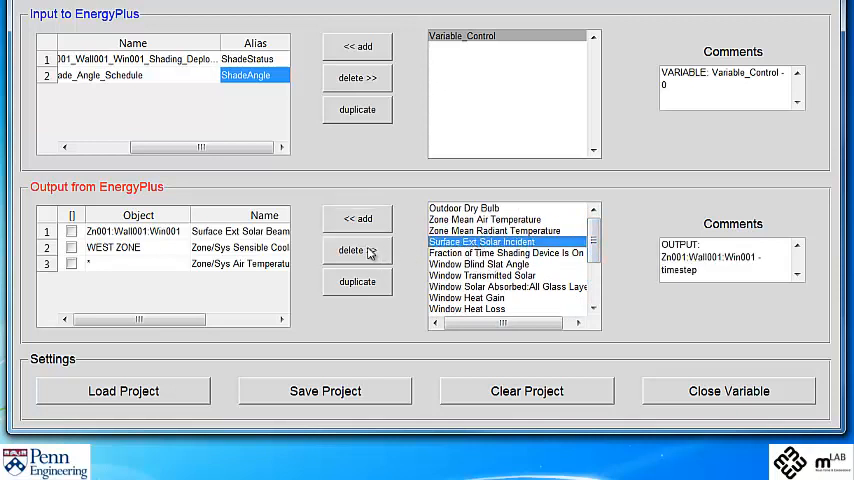
pyautogui.click(356, 220)
pyautogui.write('WEST ZONE')
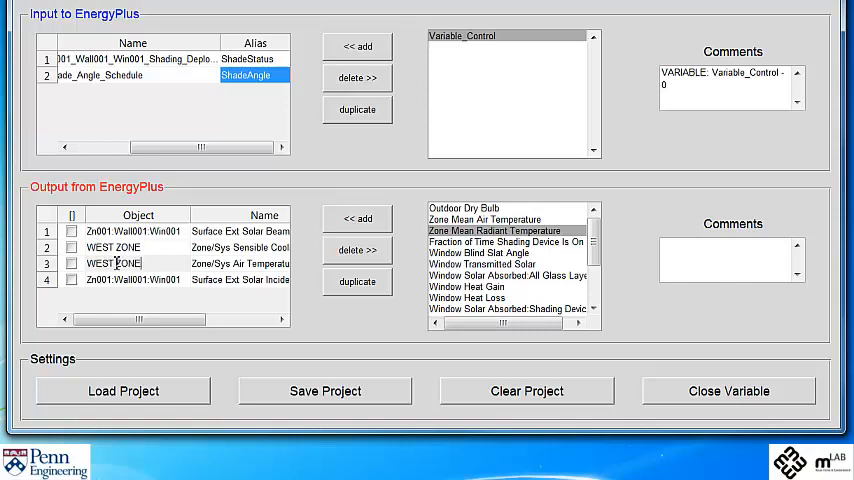
# Alias the four outputs CosAngle, WestCoolRate, WestTemp and ExtSolar
pyautogui.moveTo(136, 320); pyautogui.dragTo(180, 320)
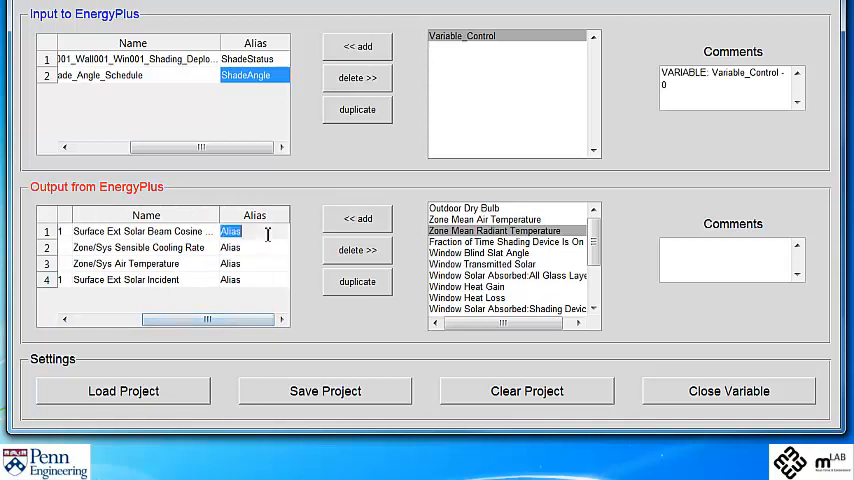
pyautogui.write('CosAngle')
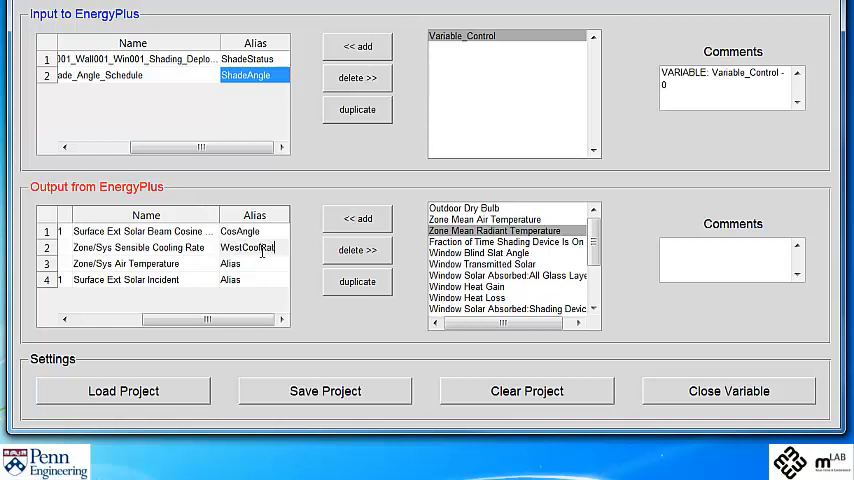
pyautogui.doubleClick(232, 264)
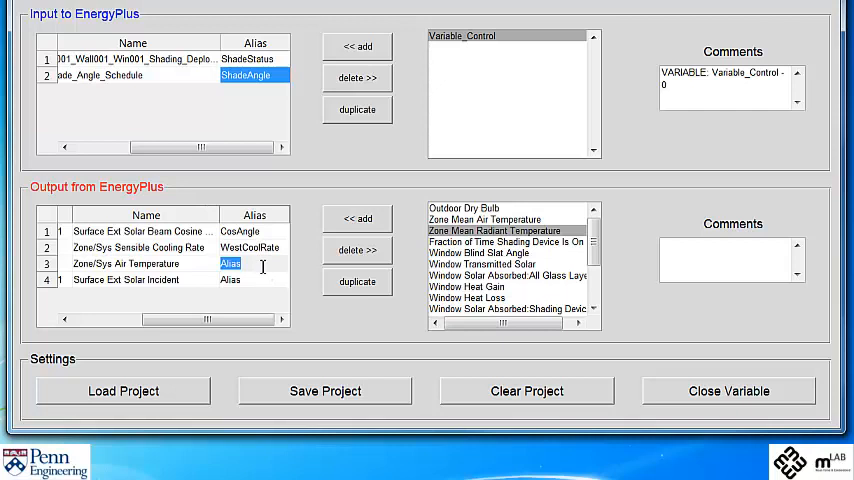
pyautogui.write('WestTemp')
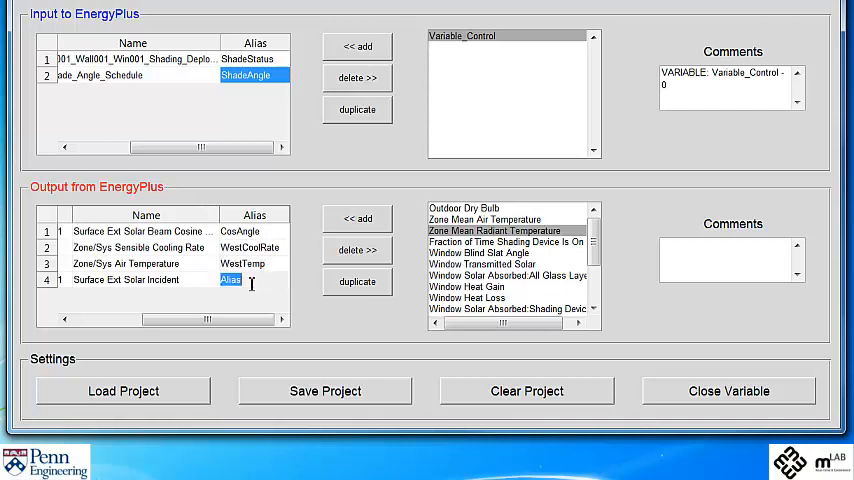
pyautogui.write('ExtSolar')
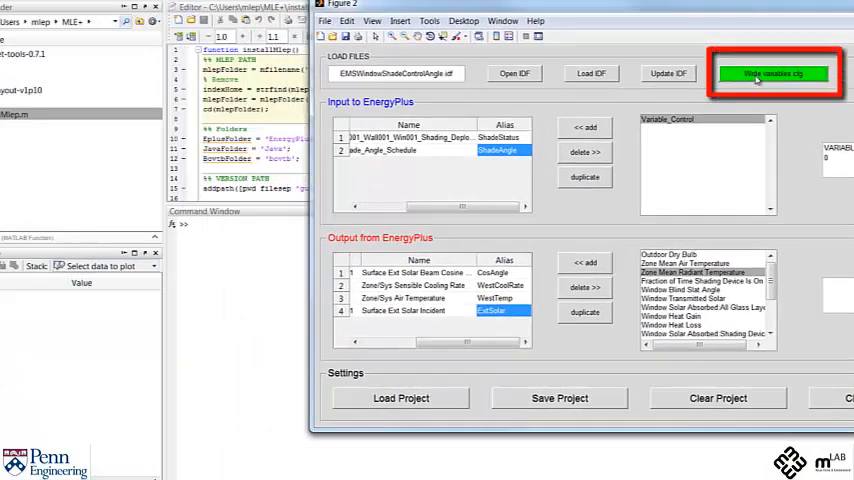
# Write variables.cfg and confirm it exists in the Tutorial folder
pyautogui.click(772, 72)
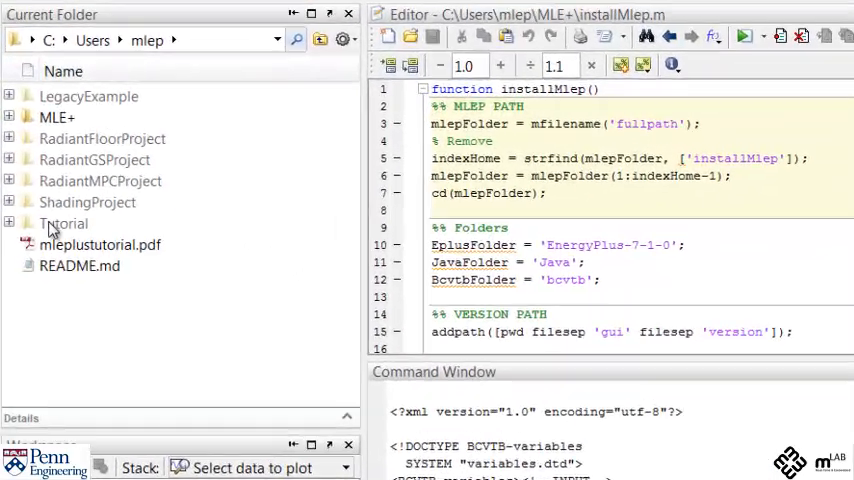
pyautogui.doubleClick(64, 224)
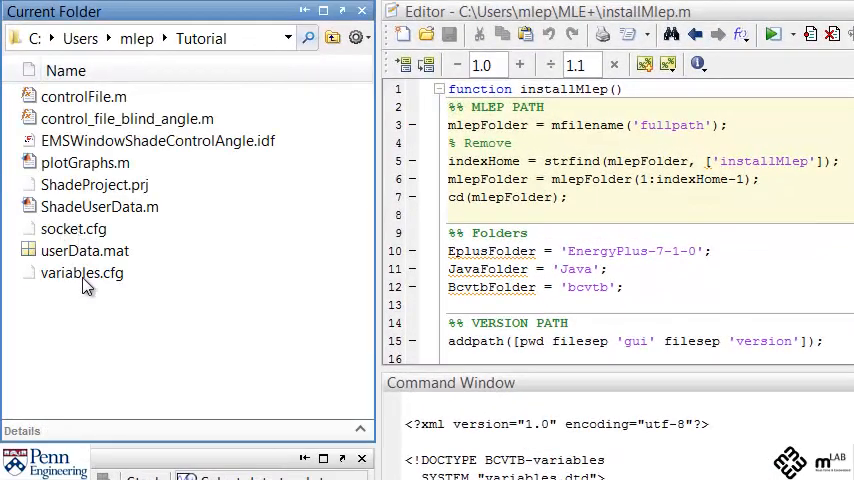
pyautogui.click(82, 272)
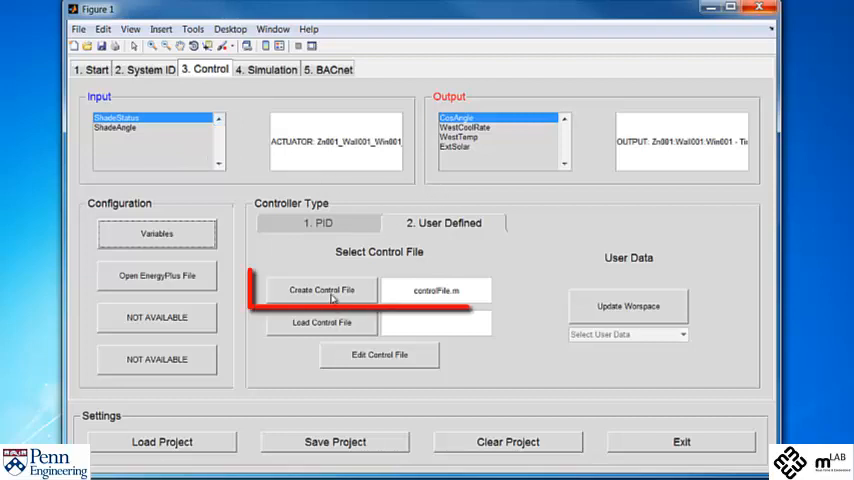
# Create the empty controlFile.m template, then load control_file_blind_angle.m as the control file
pyautogui.click(320, 288)
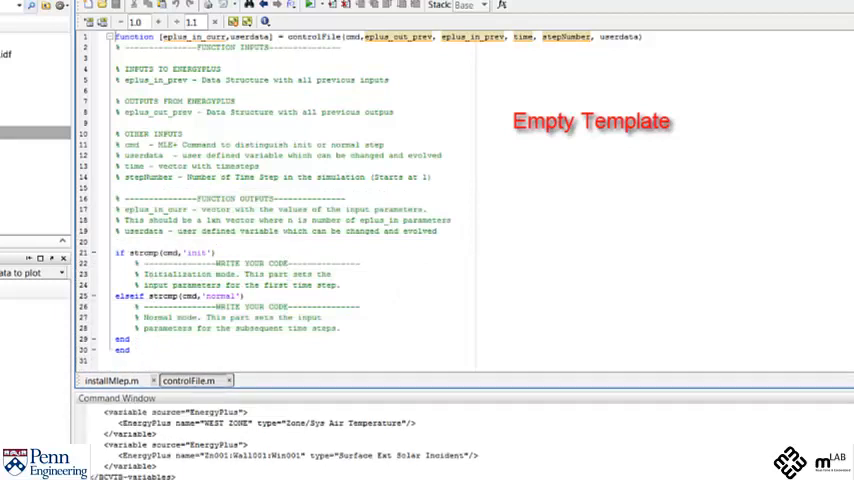
pyautogui.click(320, 322)
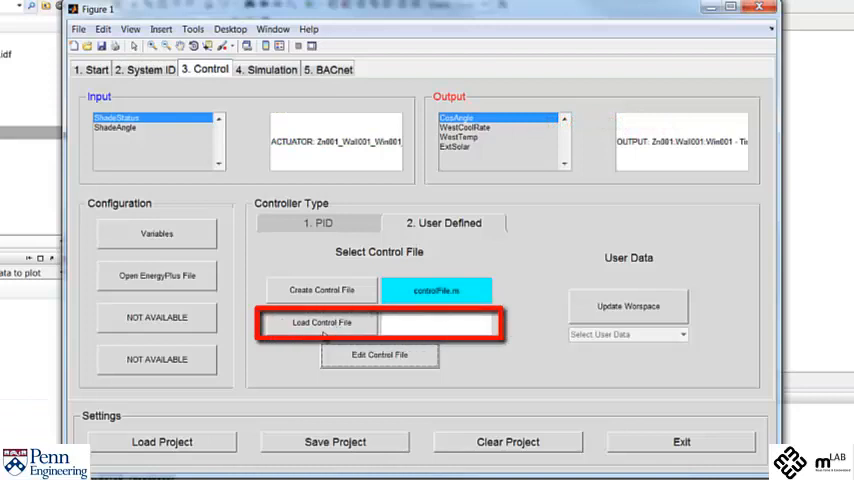
pyautogui.click(322, 322)
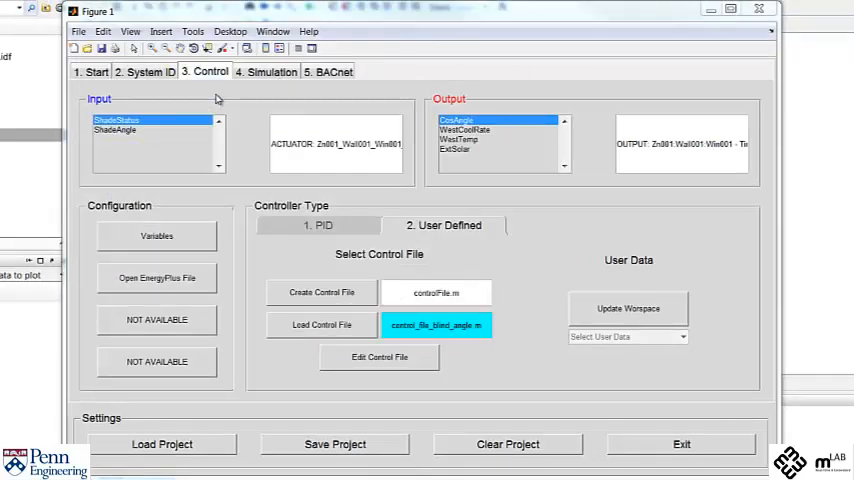
# Read control_file_blind_angle.m's function header and input/output descriptions in the Editor
pyautogui.click(380, 356)
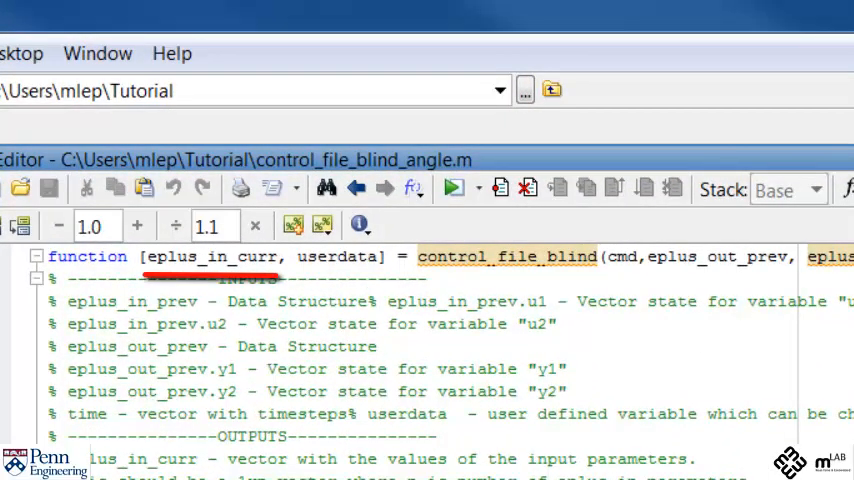
pyautogui.scroll(-3)
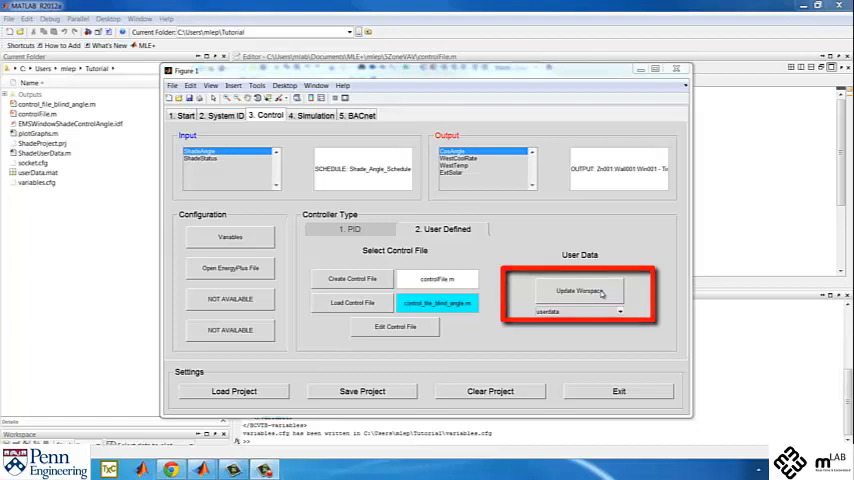
# Refresh the workspace list so userdata is set as the control file's user data
pyautogui.click(580, 292)
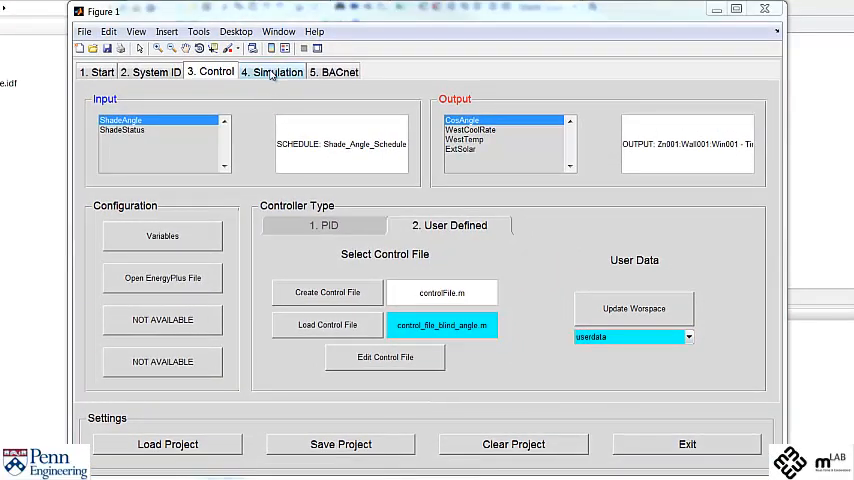
# Run the EnergyPlus co-simulation from the Simulation stage
pyautogui.click(276, 72)
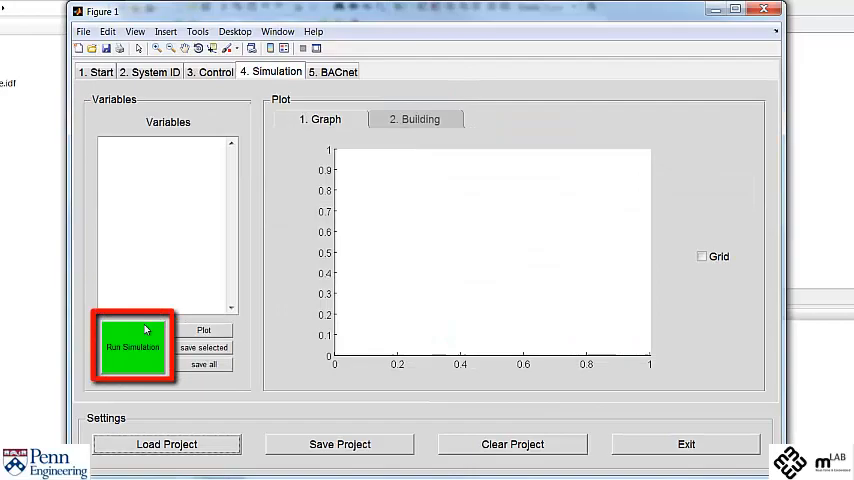
pyautogui.click(132, 348)
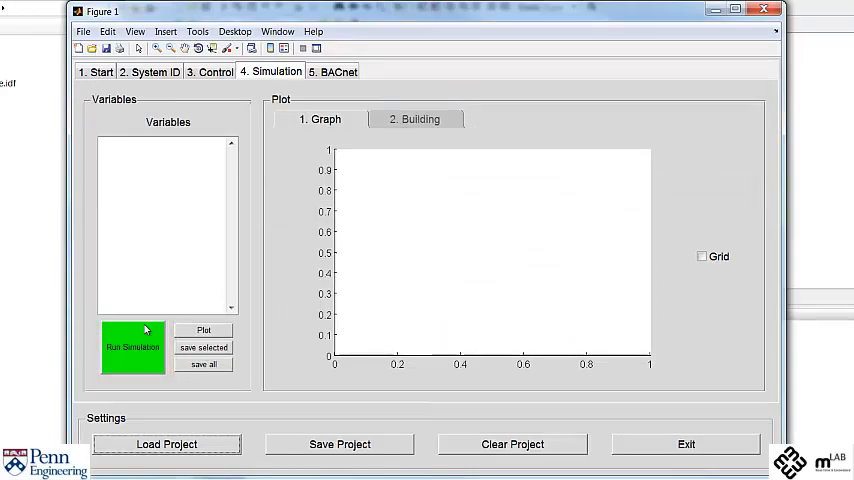
pyautogui.click(132, 348)
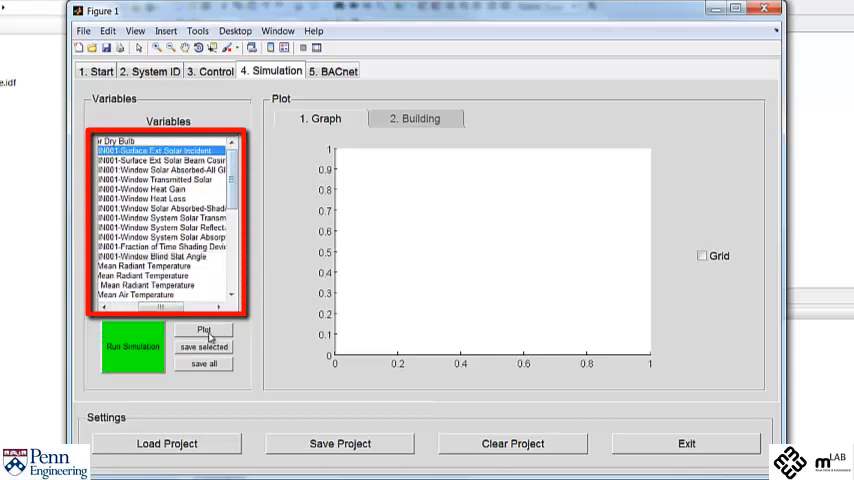
# Plot window incident solar, transmitted solar, and outdoor dry-bulb versus west zone air temperature, then begin saving results
pyautogui.click(204, 328)
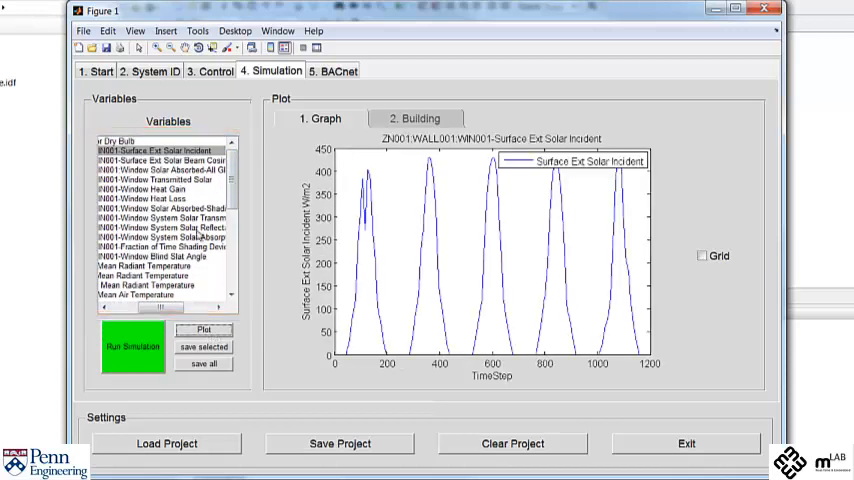
pyautogui.click(164, 180)
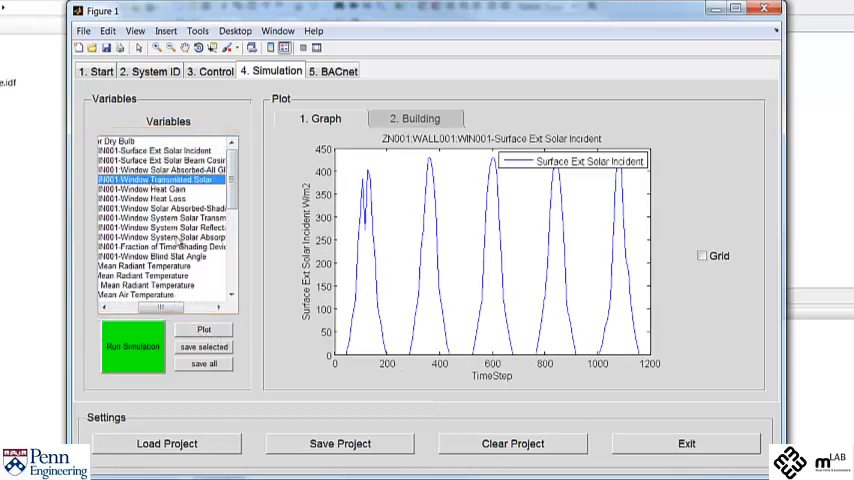
pyautogui.click(204, 328)
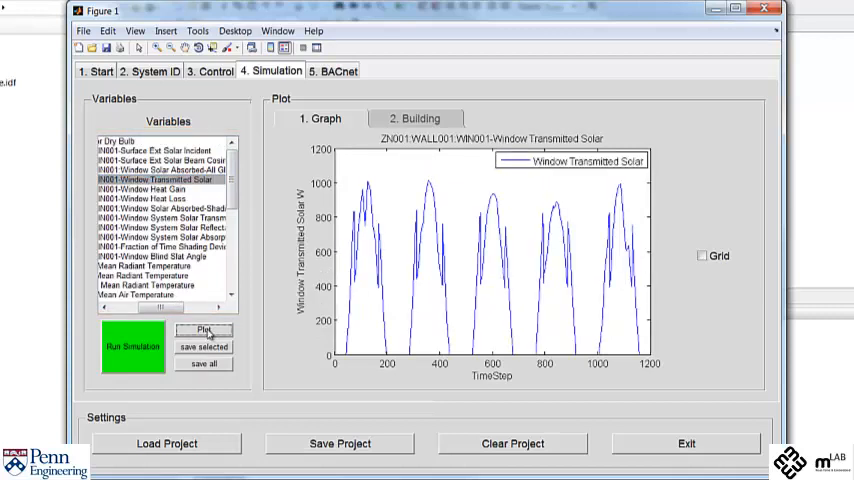
pyautogui.click(204, 330)
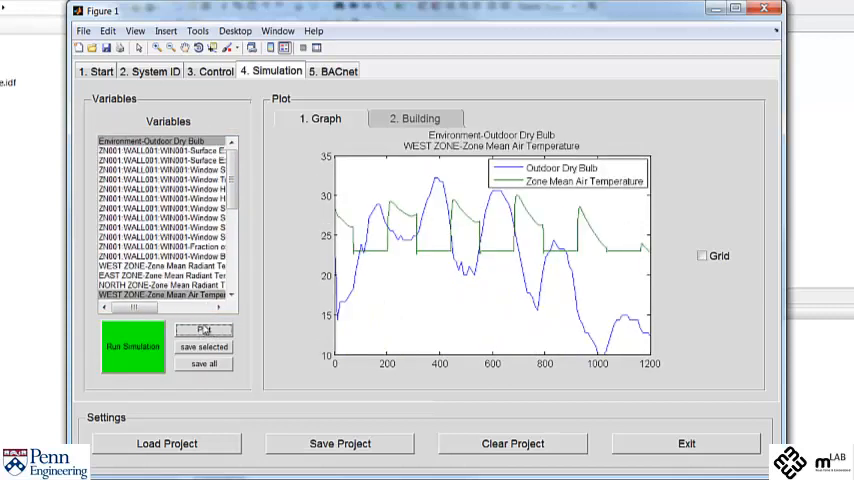
pyautogui.click(414, 118)
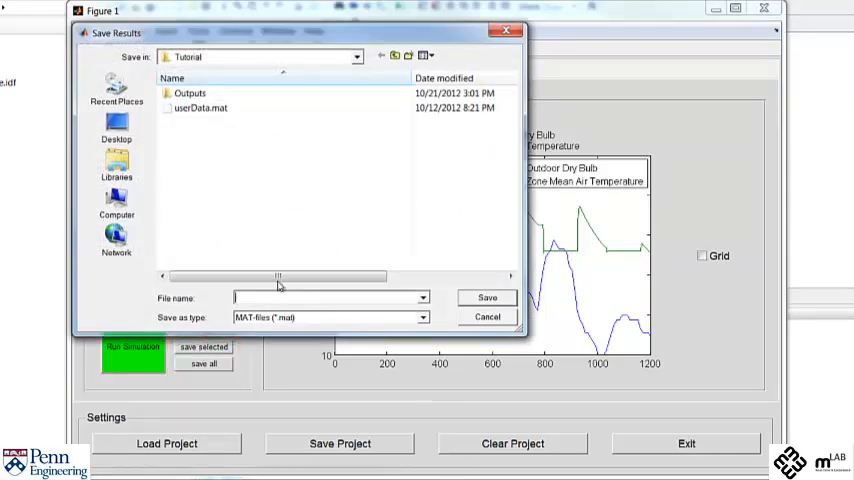
# Save the results as resultsSim.mat in the Tutorial folder and add grid lines to the plot
pyautogui.write('resultsSim')
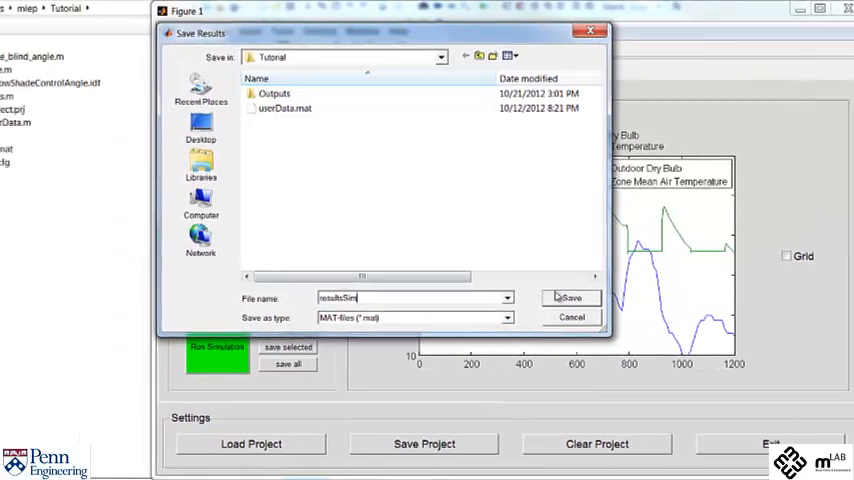
pyautogui.click(570, 296)
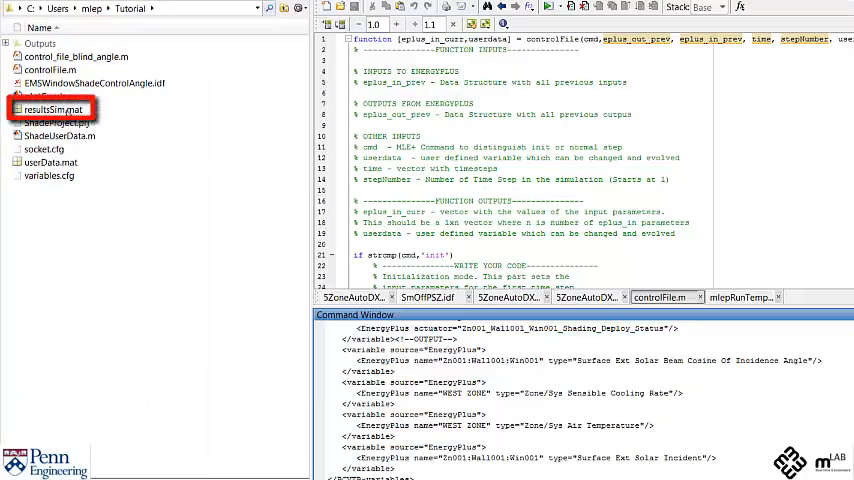
pyautogui.click(52, 108)
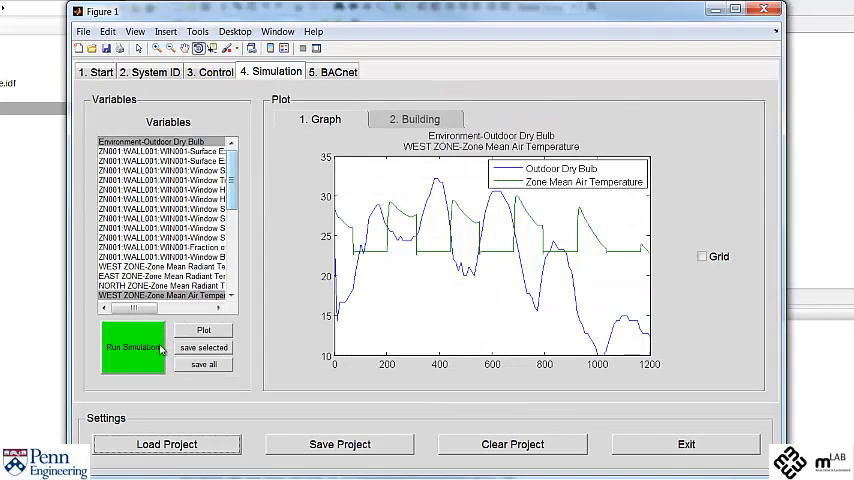
pyautogui.click(132, 348)
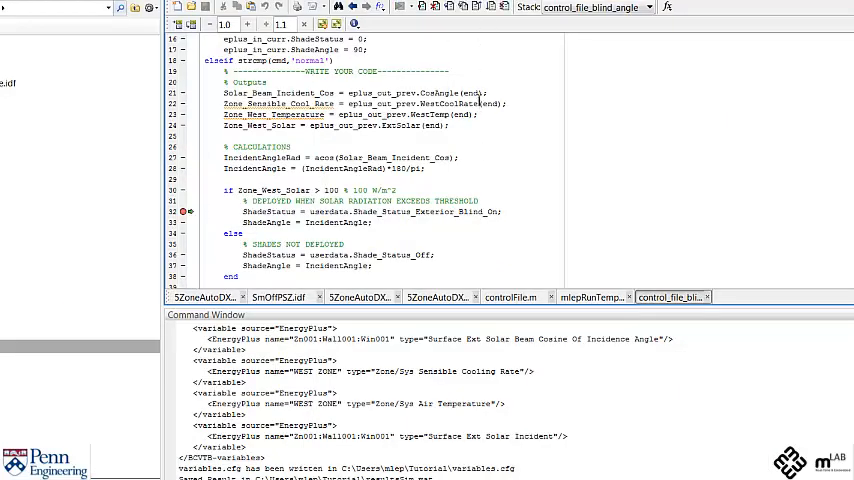
pyautogui.moveTo(364, 156)
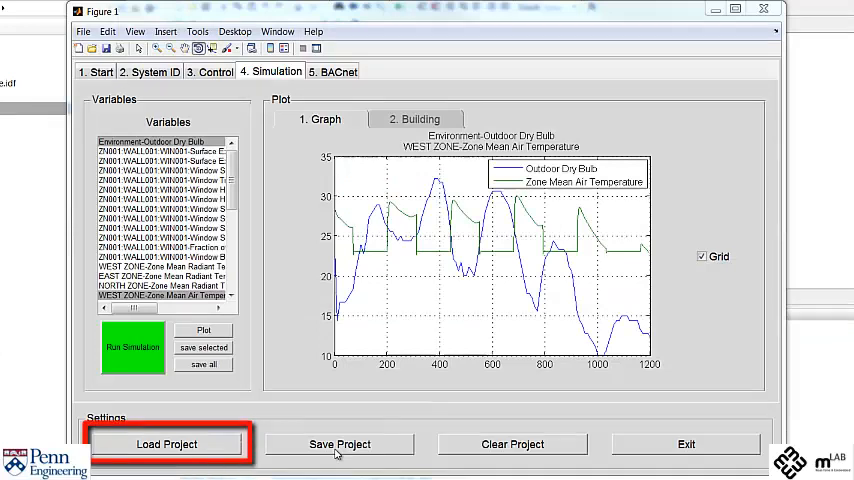
# Save the project over the existing ShadeProject.prj, confirming the replacement
pyautogui.click(340, 444)
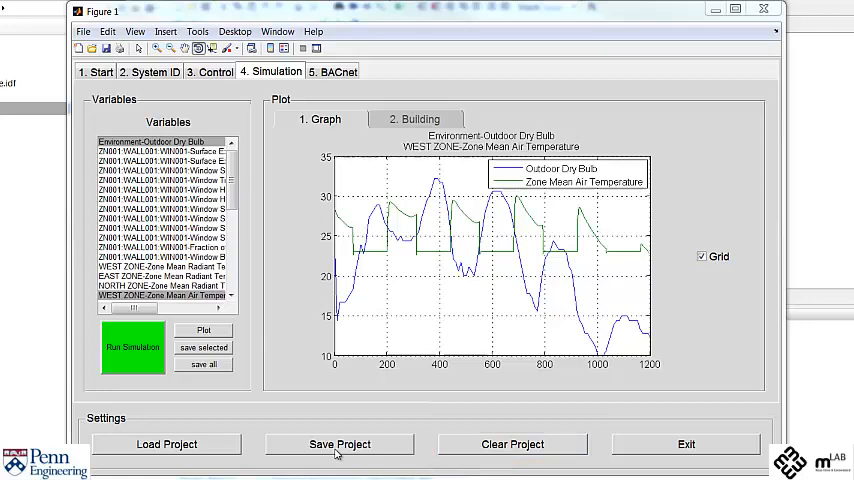
pyautogui.click(340, 444)
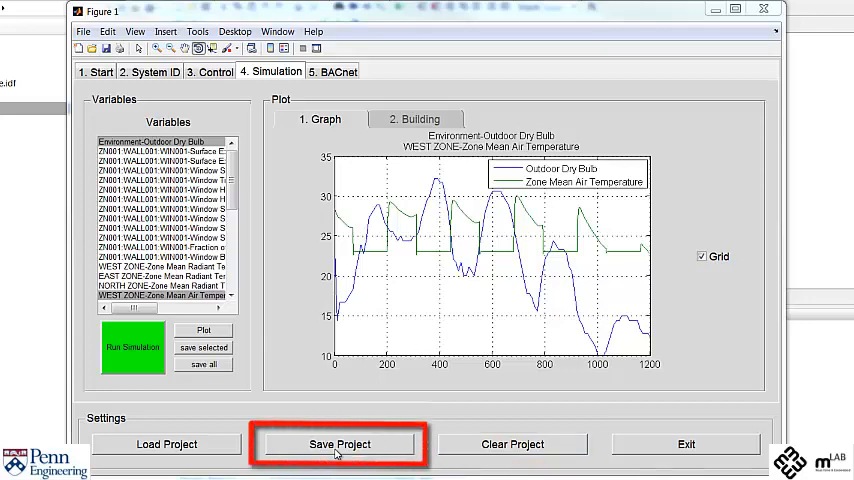
pyautogui.click(340, 444)
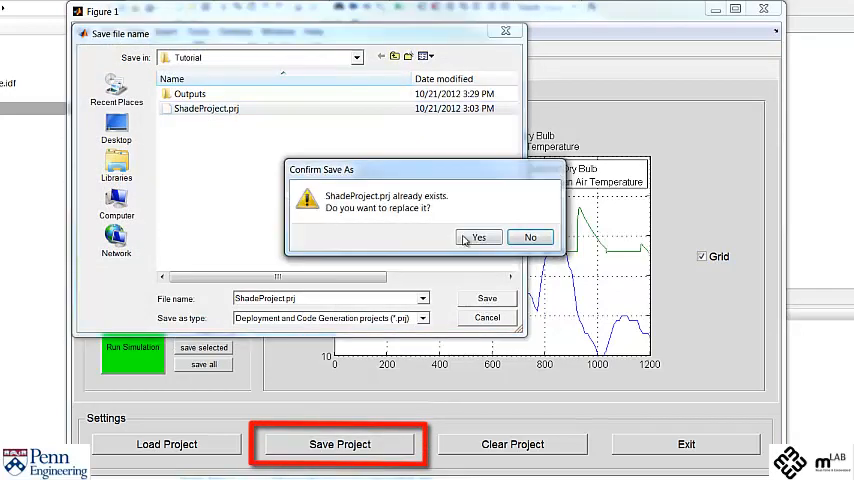
pyautogui.click(476, 236)
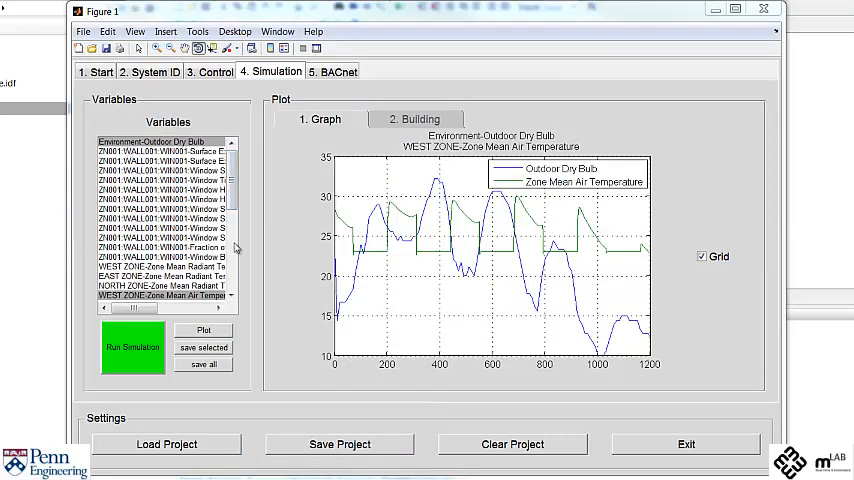
pyautogui.moveTo(276, 132)
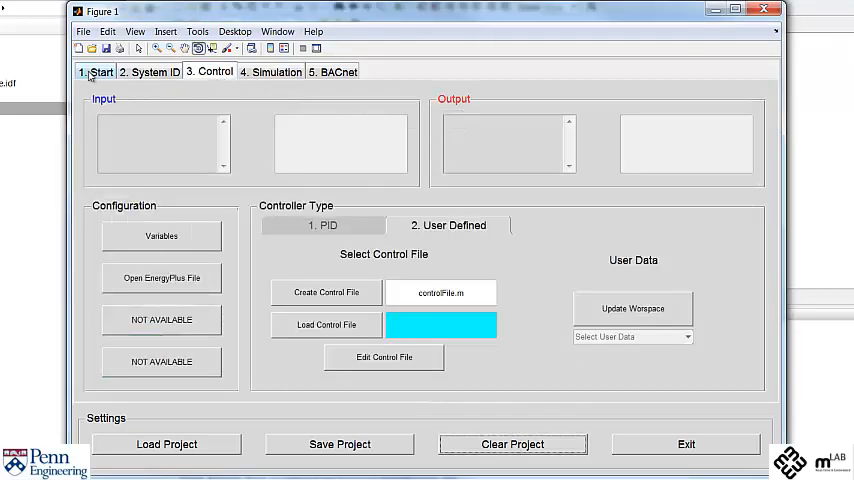
# Reload the saved project from the Tutorial folder via the Start stage
pyautogui.click(100, 72)
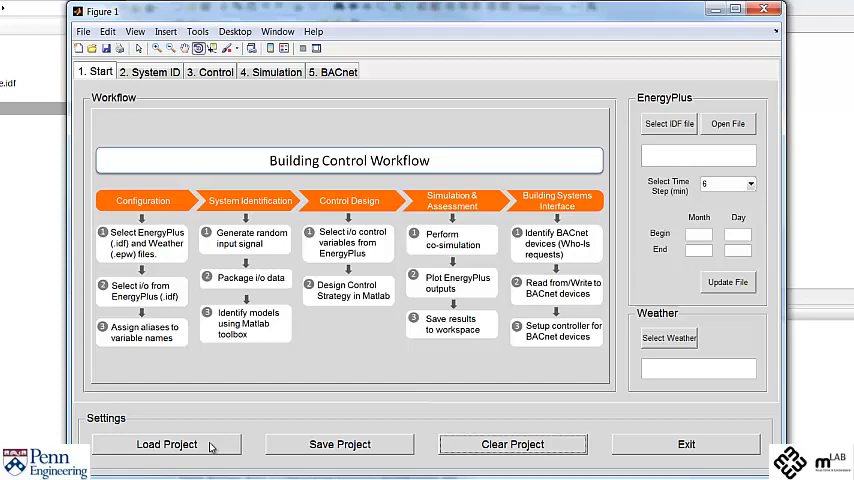
pyautogui.click(172, 444)
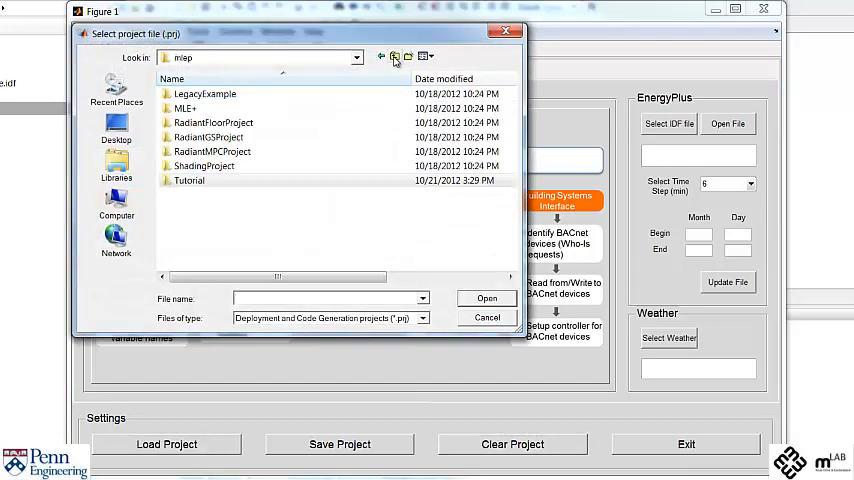
pyautogui.doubleClick(204, 164)
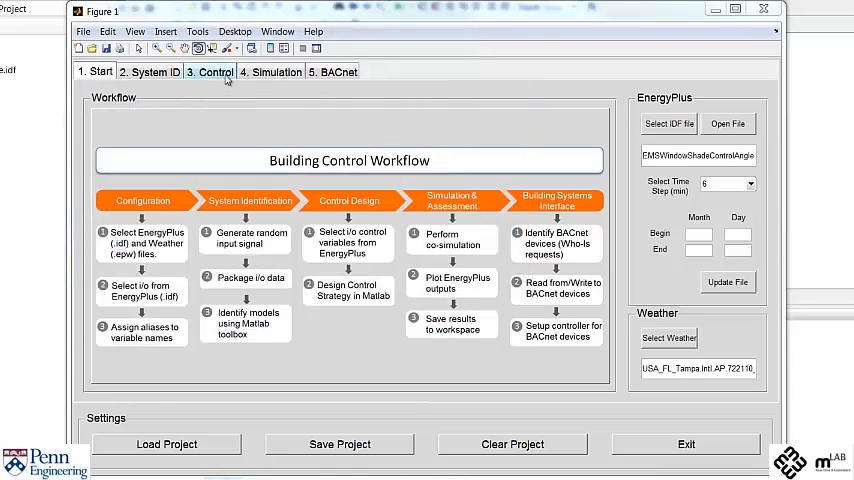
# Launch a new EnergyPlus co-simulation from the Simulation stage
pyautogui.click(272, 72)
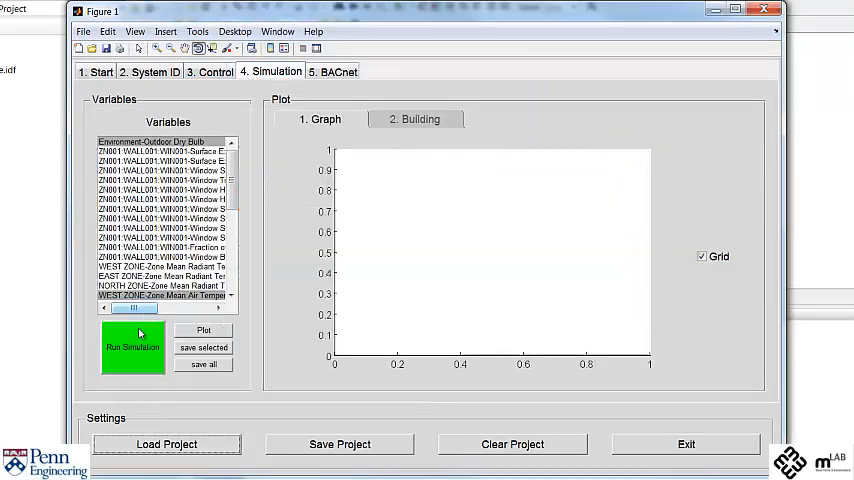
pyautogui.click(132, 348)
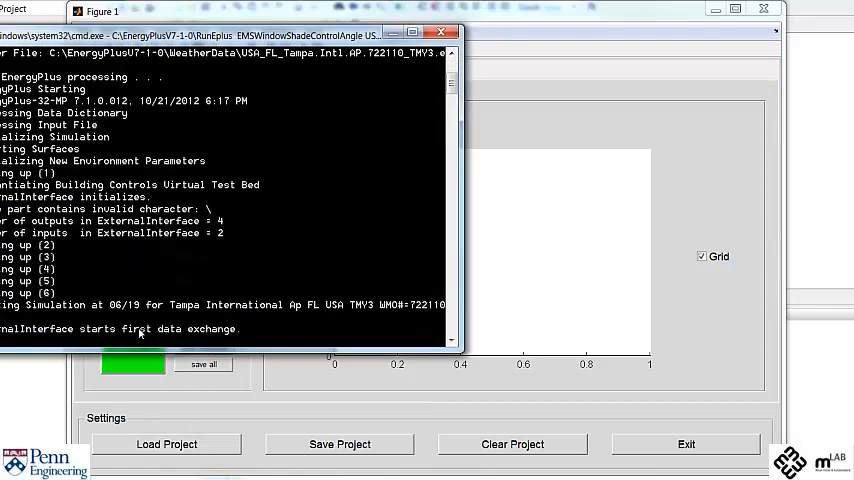